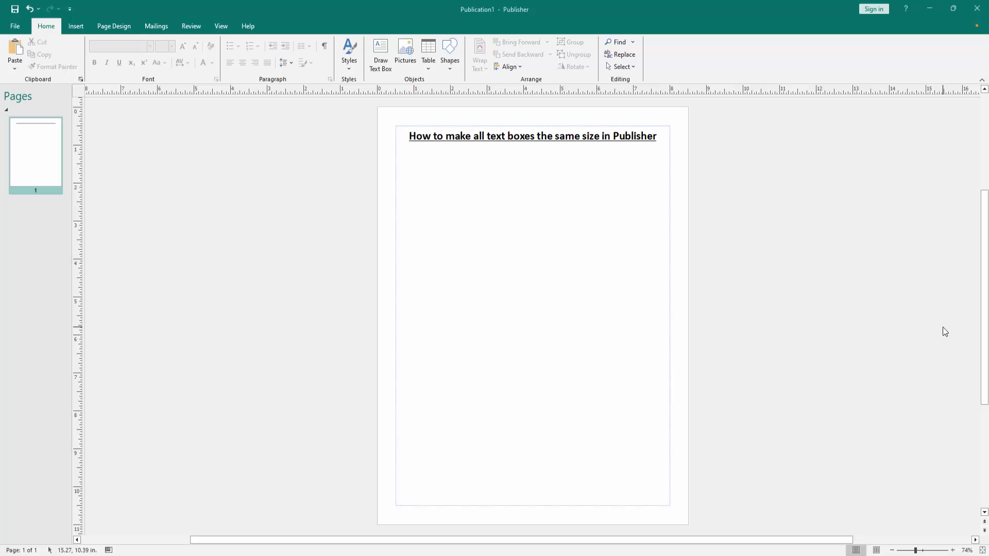
# - Show the Insert ribbon options for adding objects to the page
pyautogui.click(76, 26)
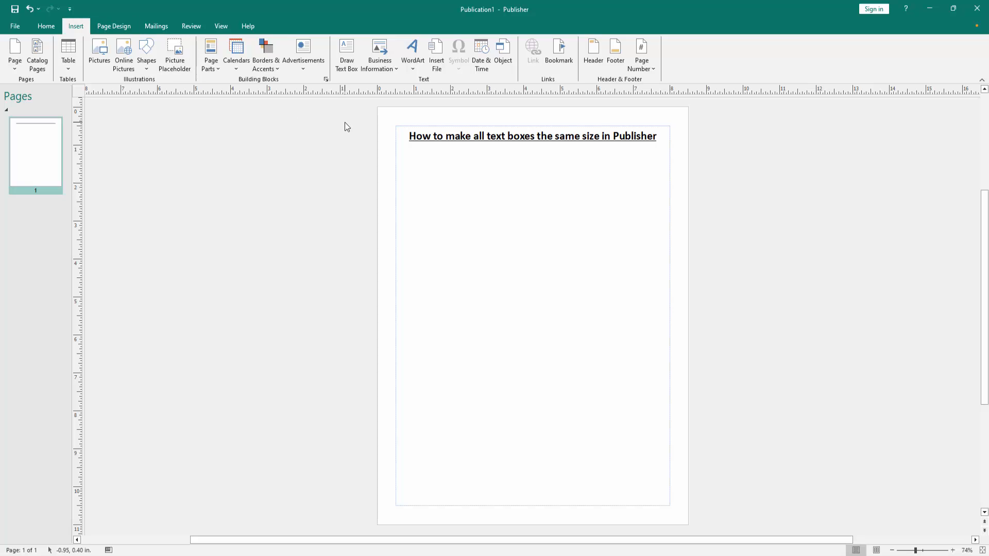
# - Draw text boxes below the title holding 'How to make all text boxes the same size in Publisher'
pyautogui.click(346, 53)
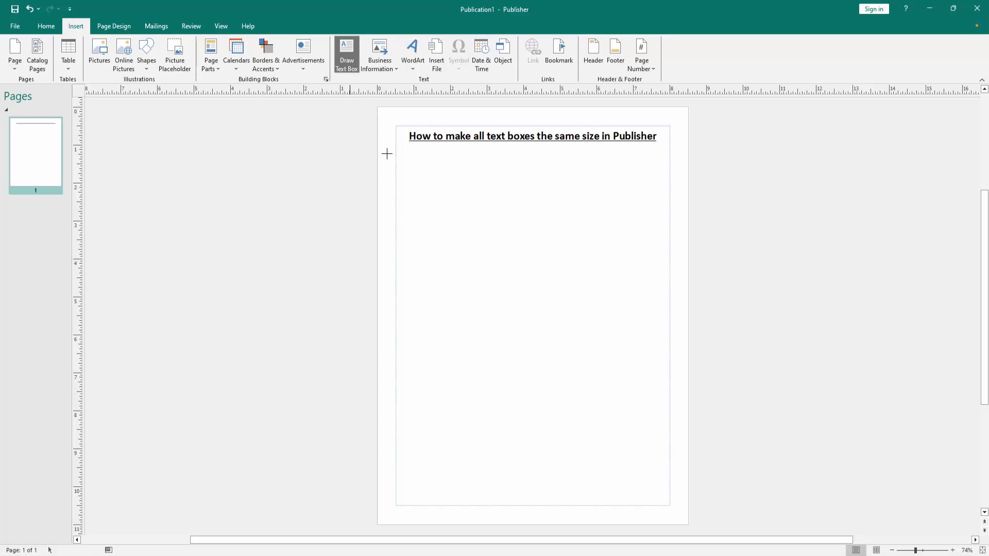
pyautogui.moveTo(410, 197); pyautogui.dragTo(586, 288)
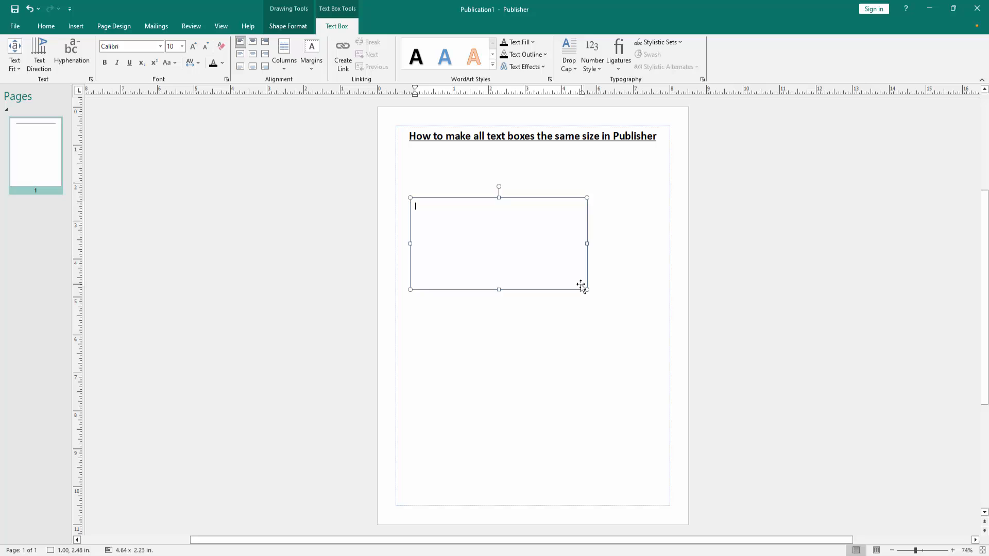
pyautogui.write('How to make all text boxes the same size in Publisher')
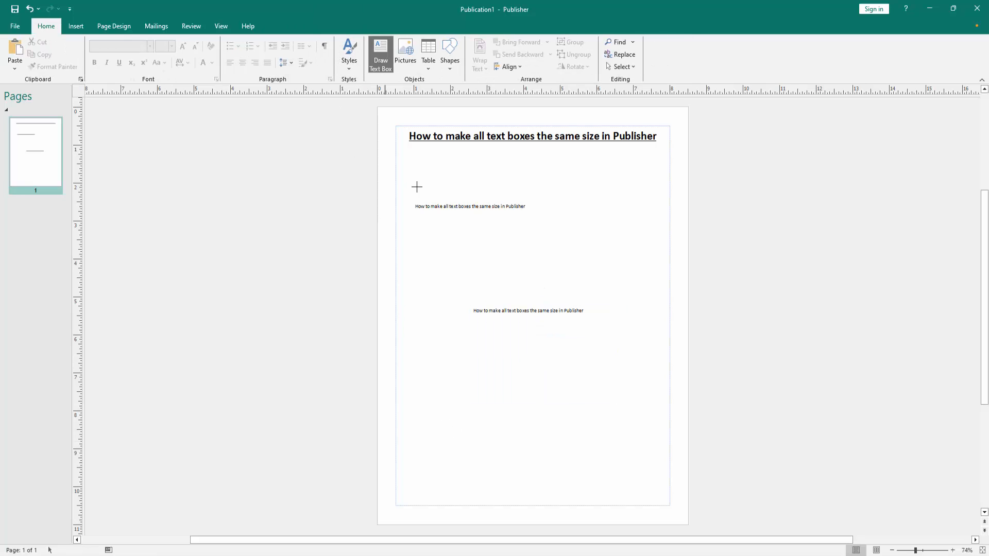
pyautogui.moveTo(578, 201); pyautogui.dragTo(663, 281)
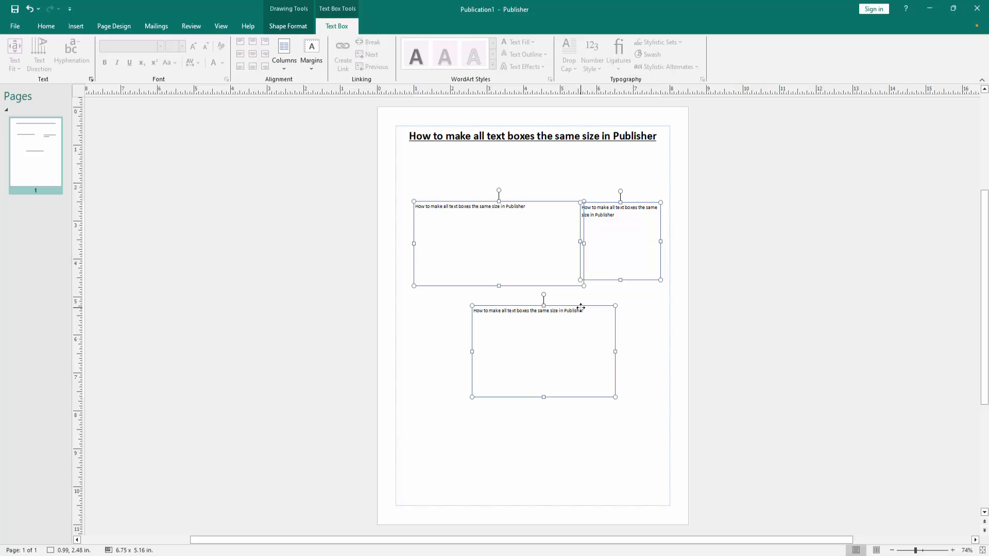
pyautogui.click(288, 26)
pyautogui.write('3"')
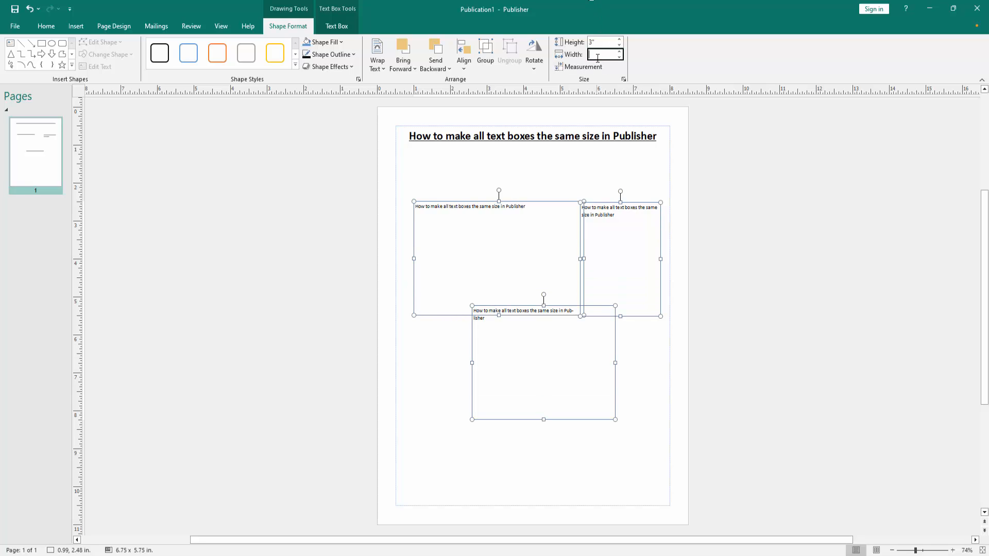
# - Set the selected text boxes' width to 2 inches so all three match
pyautogui.write('2"')
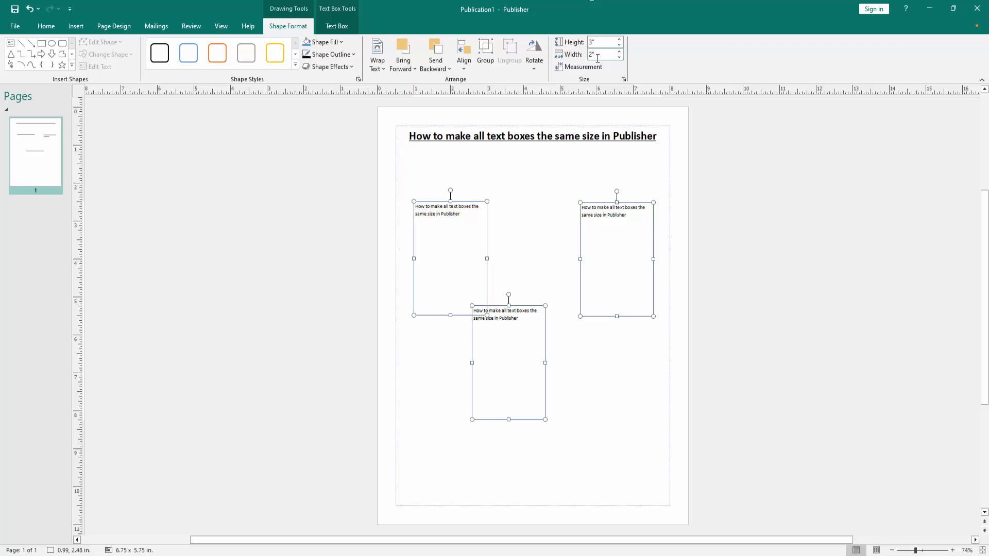